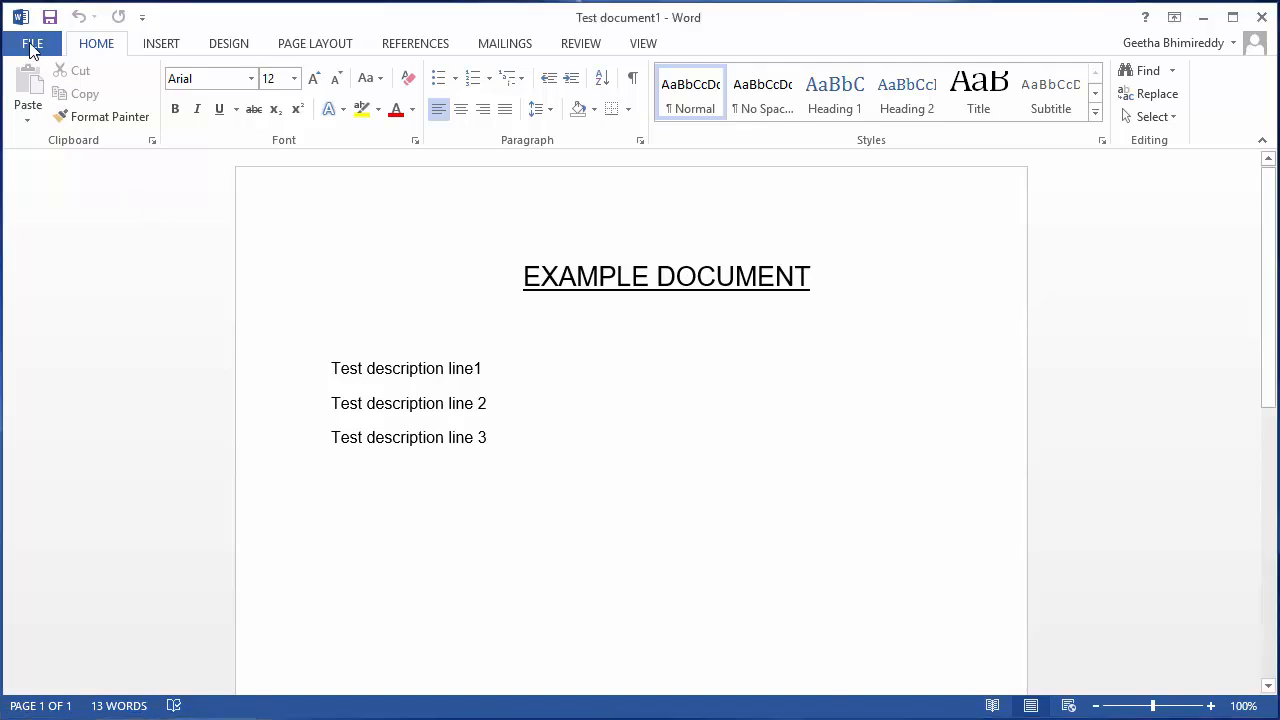
# Open Test document2 from the File menu's recent documents list.
pyautogui.click(35, 43)
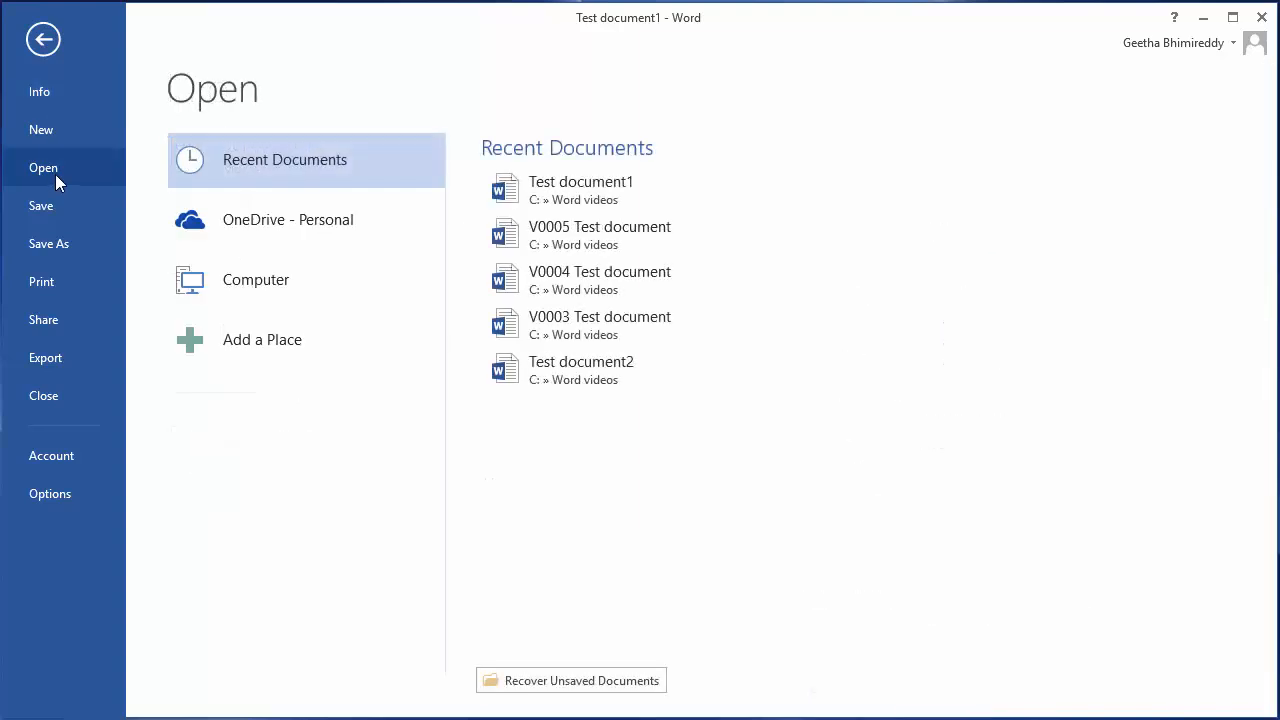
pyautogui.moveTo(675, 208)
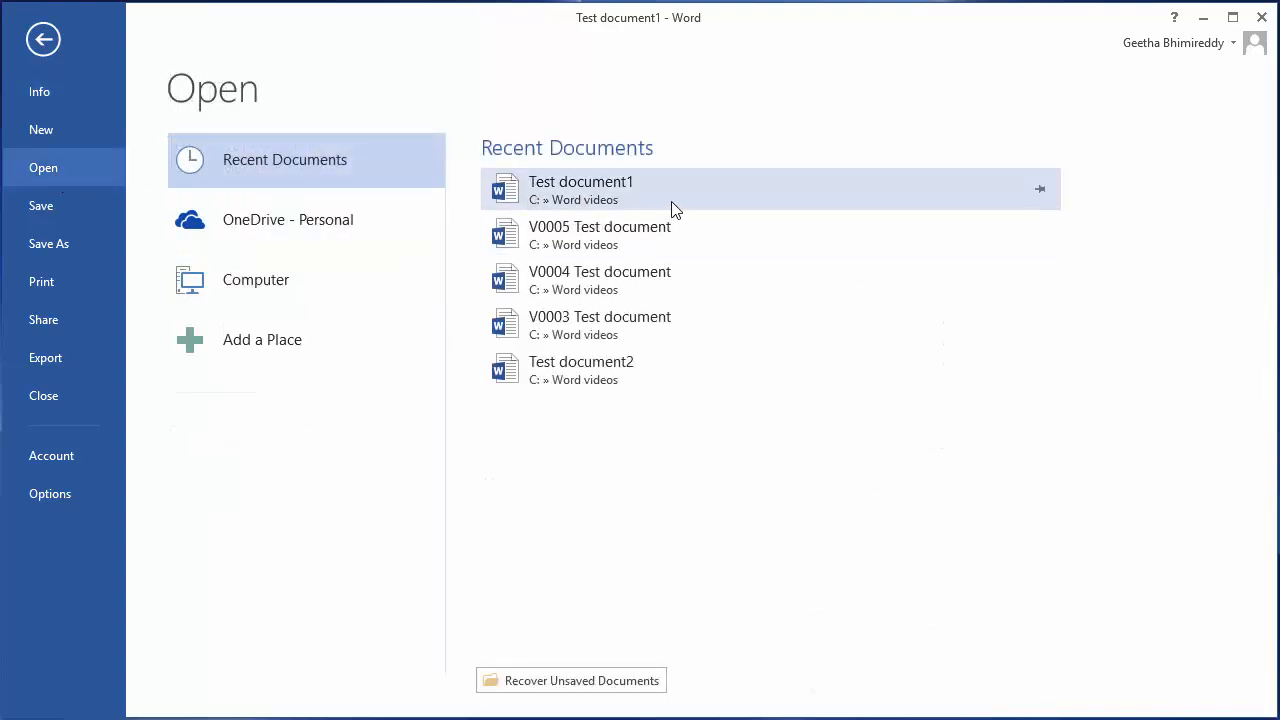
pyautogui.click(581, 190)
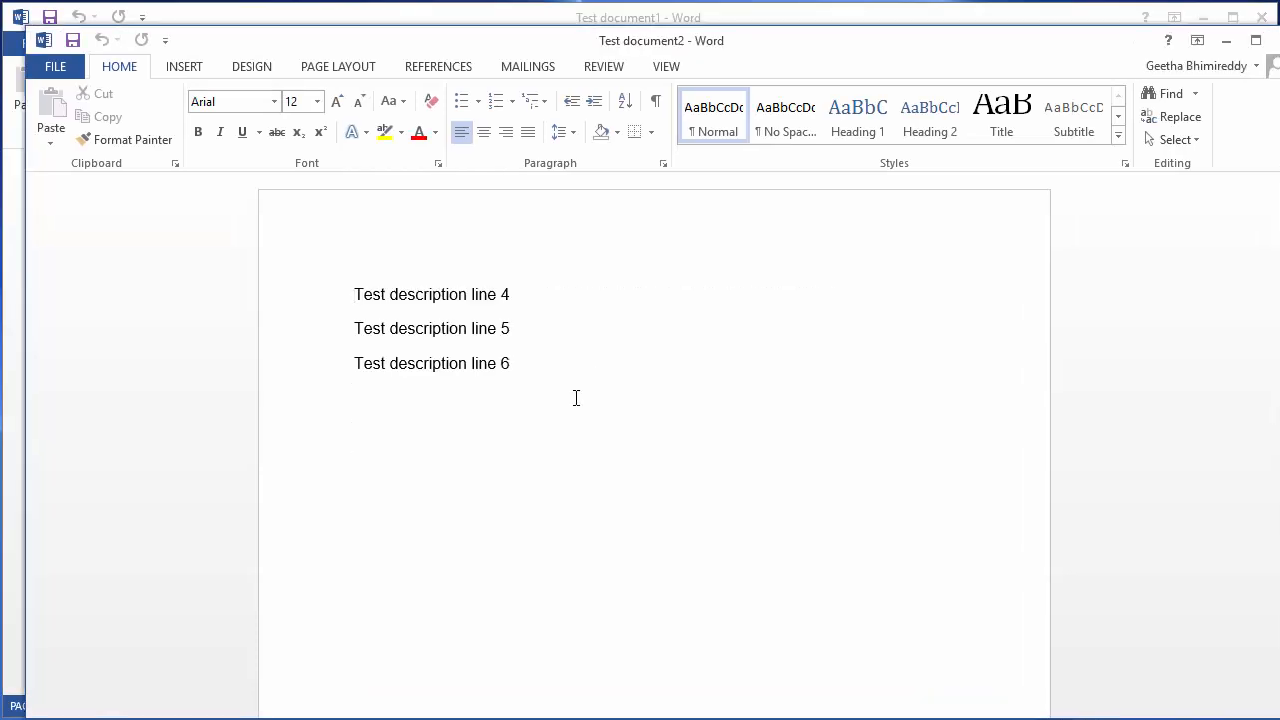
pyautogui.moveTo(660, 287)
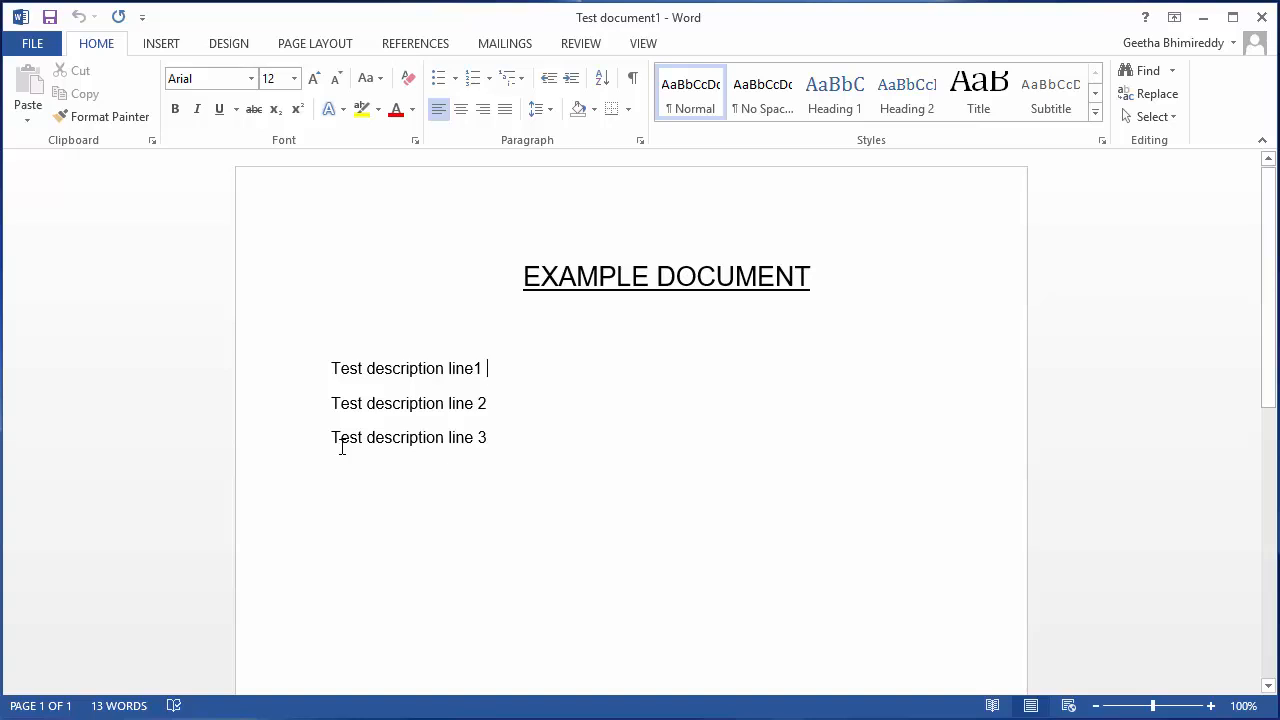
pyautogui.moveTo(355, 479)
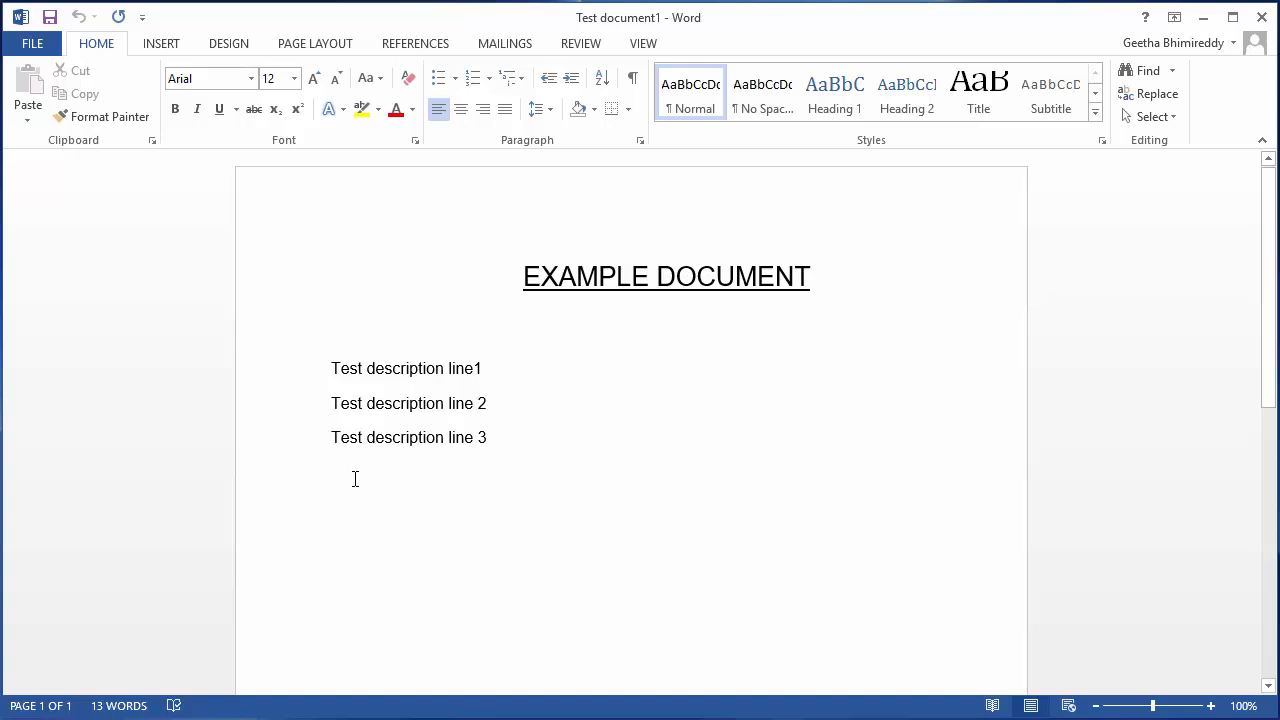
pyautogui.moveTo(507, 448)
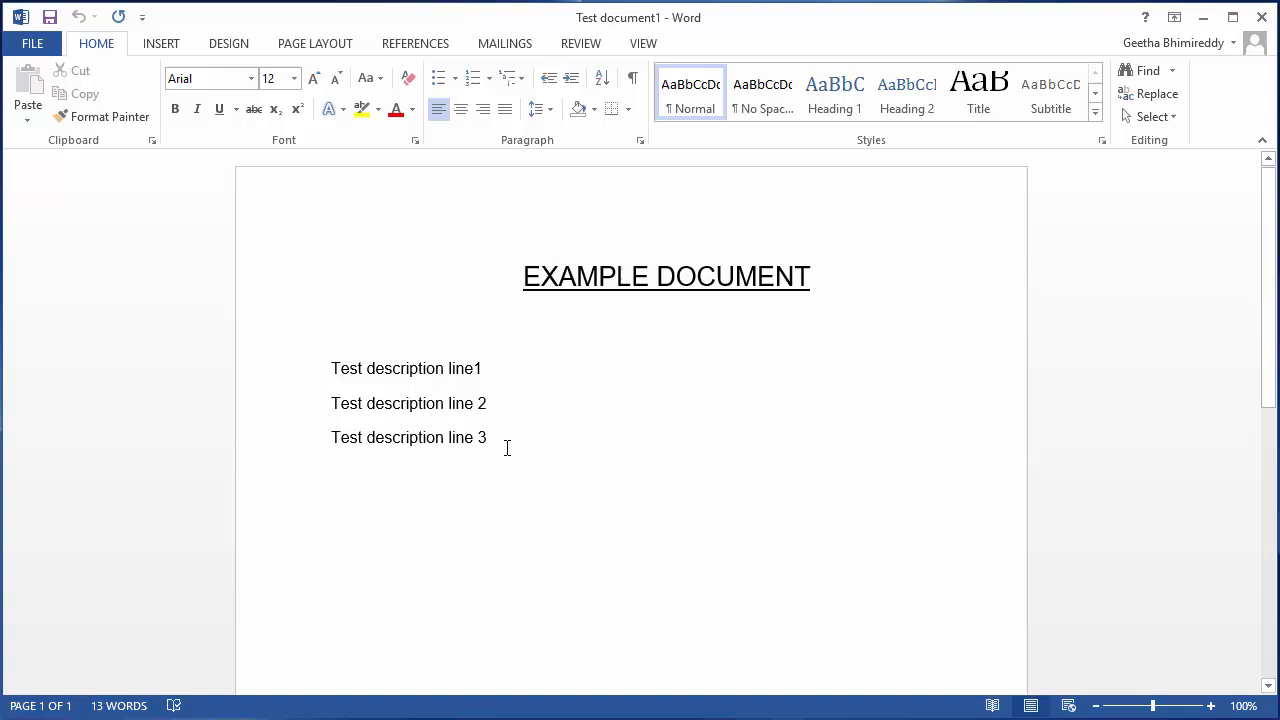
# Place the cursor on the blank line after line 3 and start Insert Object's Text from File.
pyautogui.click(508, 437)
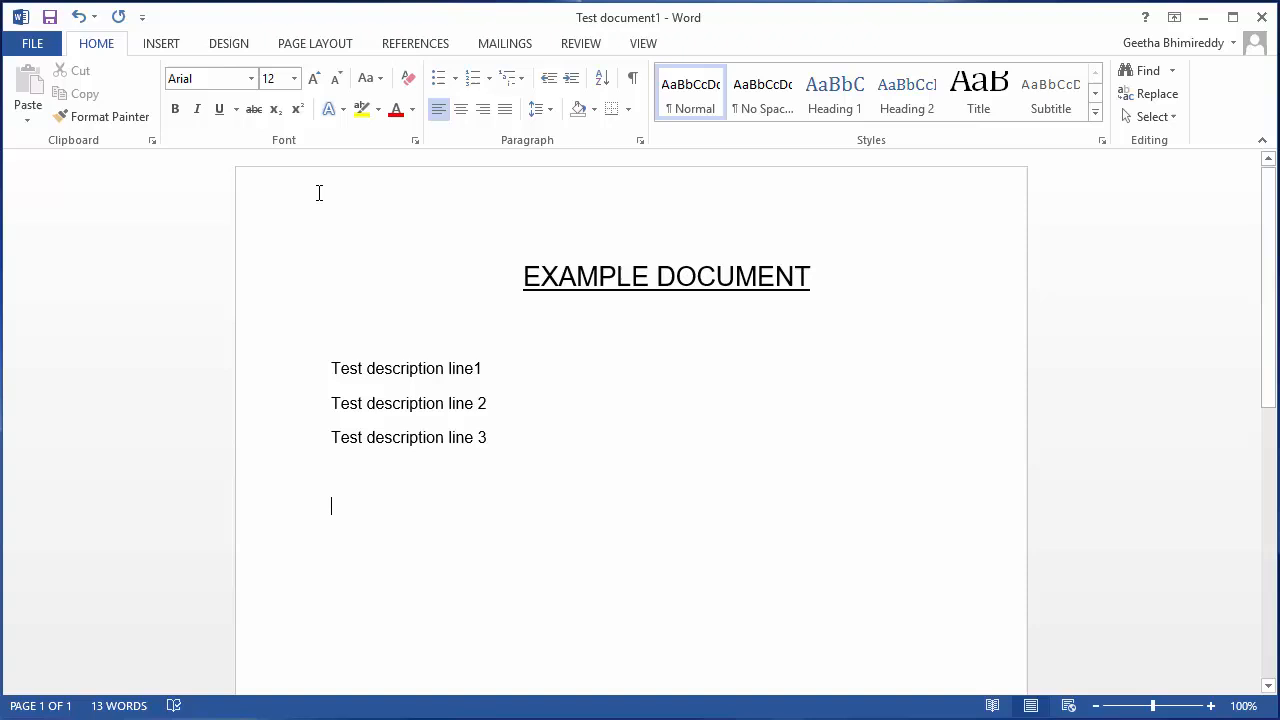
pyautogui.click(161, 43)
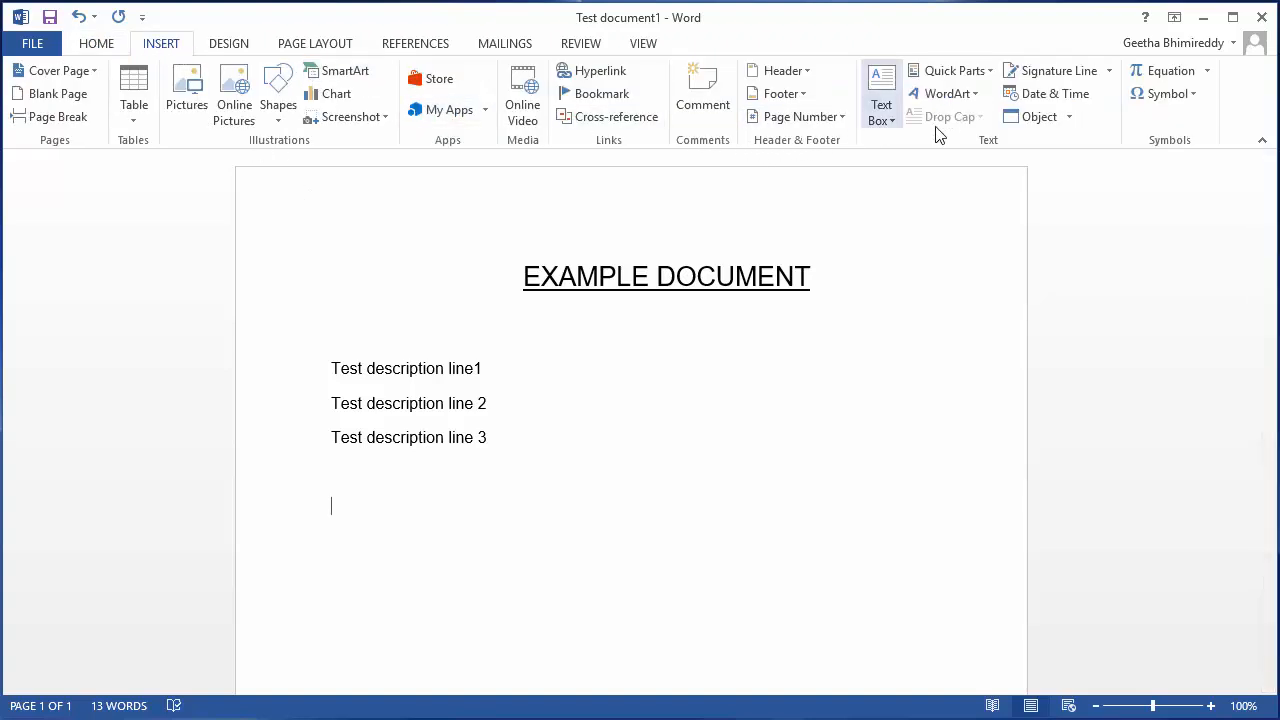
pyautogui.click(1069, 116)
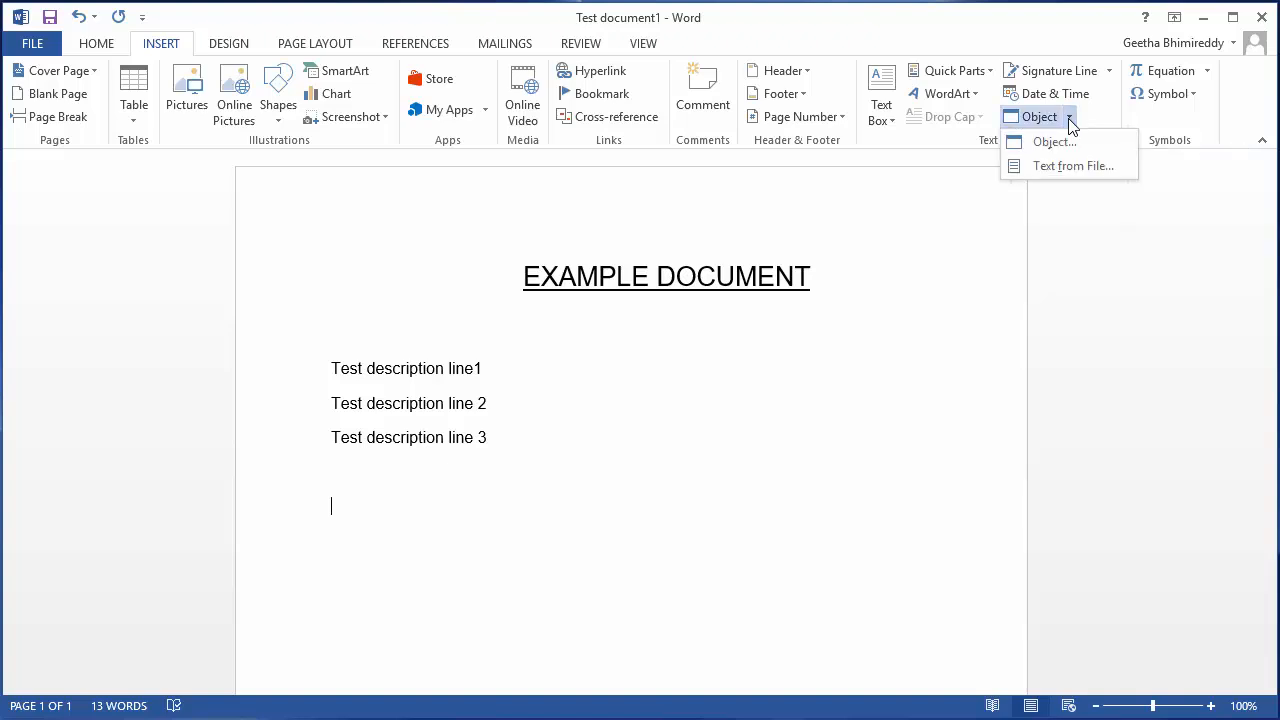
pyautogui.moveTo(1069, 166)
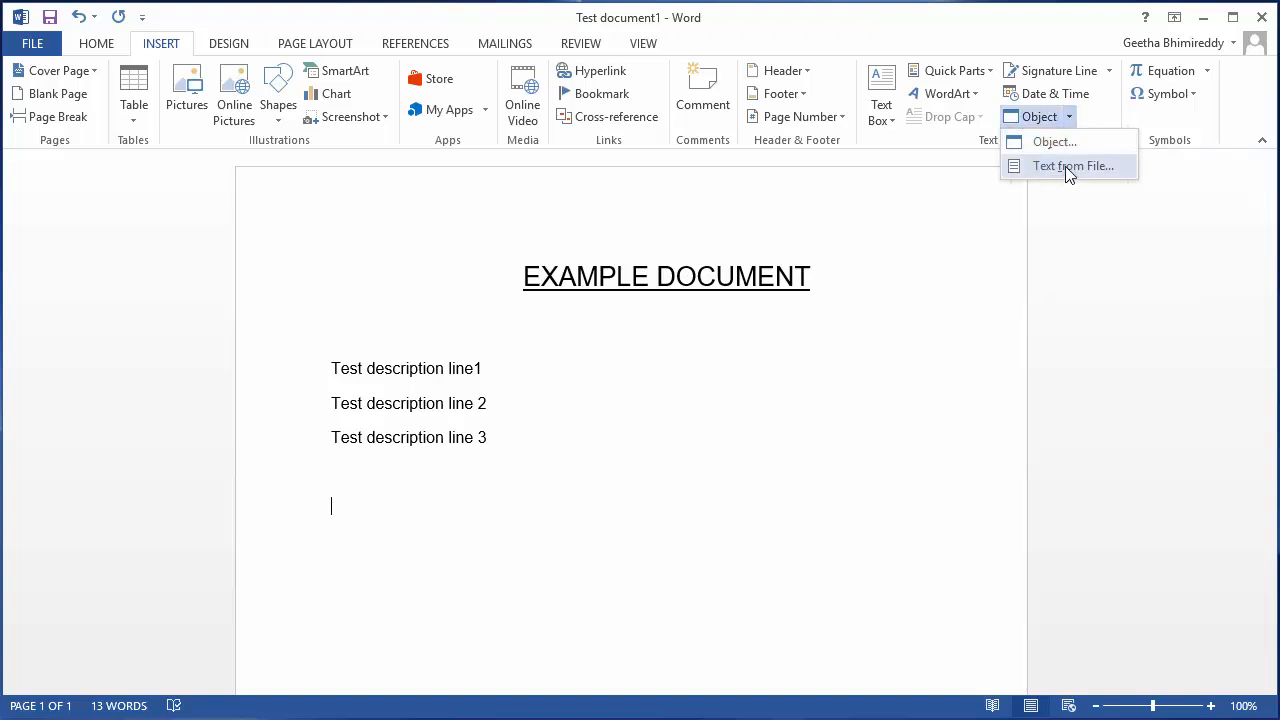
pyautogui.click(1069, 166)
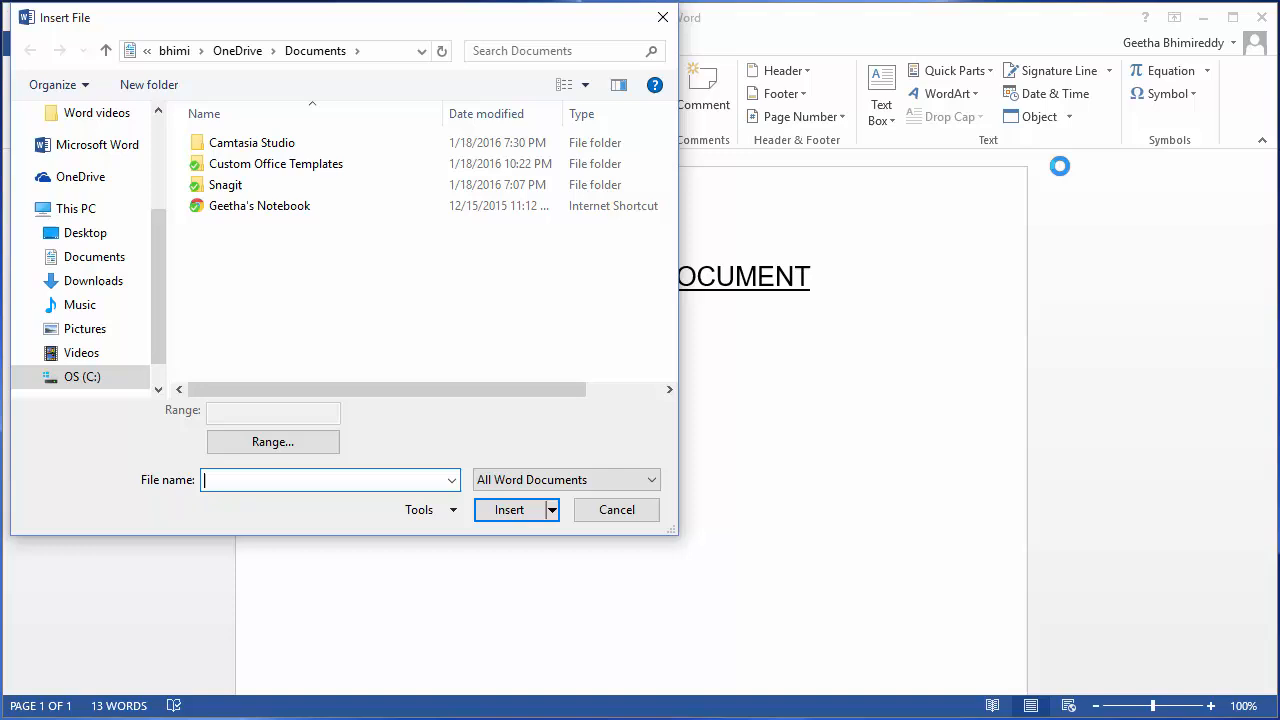
# Insert Test document2 from C:\Word videos into Test document1.
pyautogui.click(80, 377)
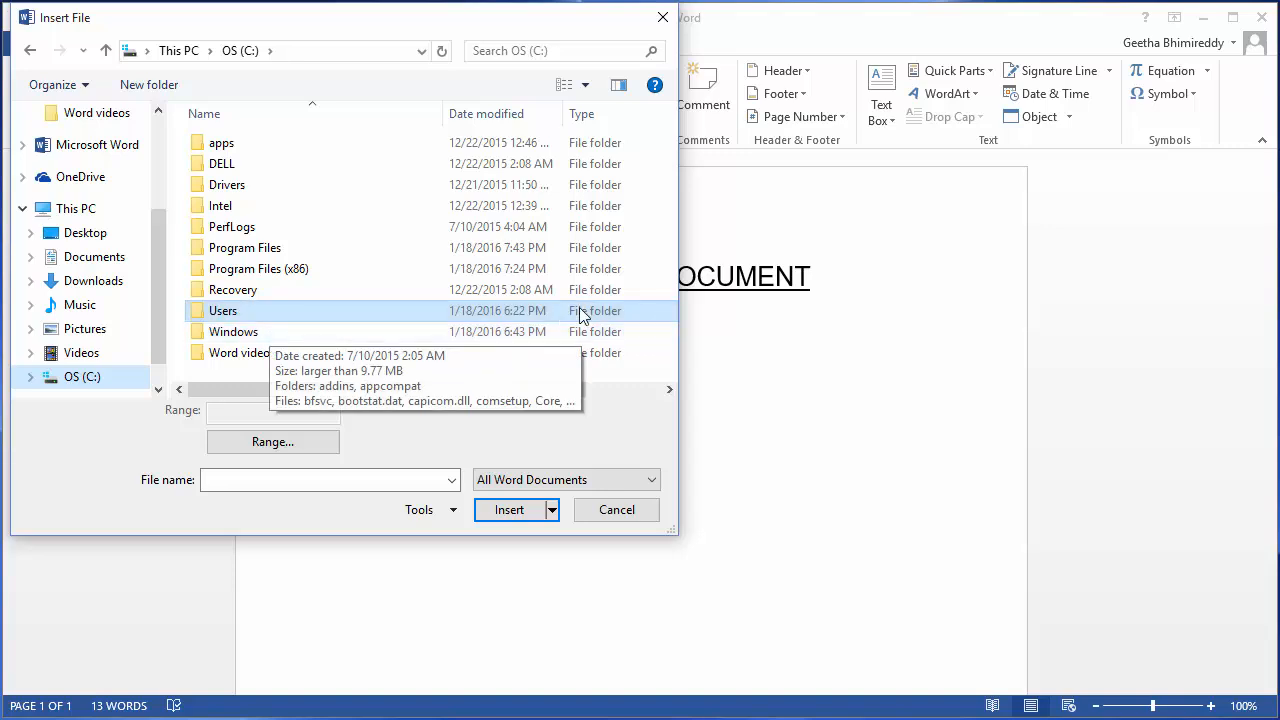
pyautogui.moveTo(242, 352)
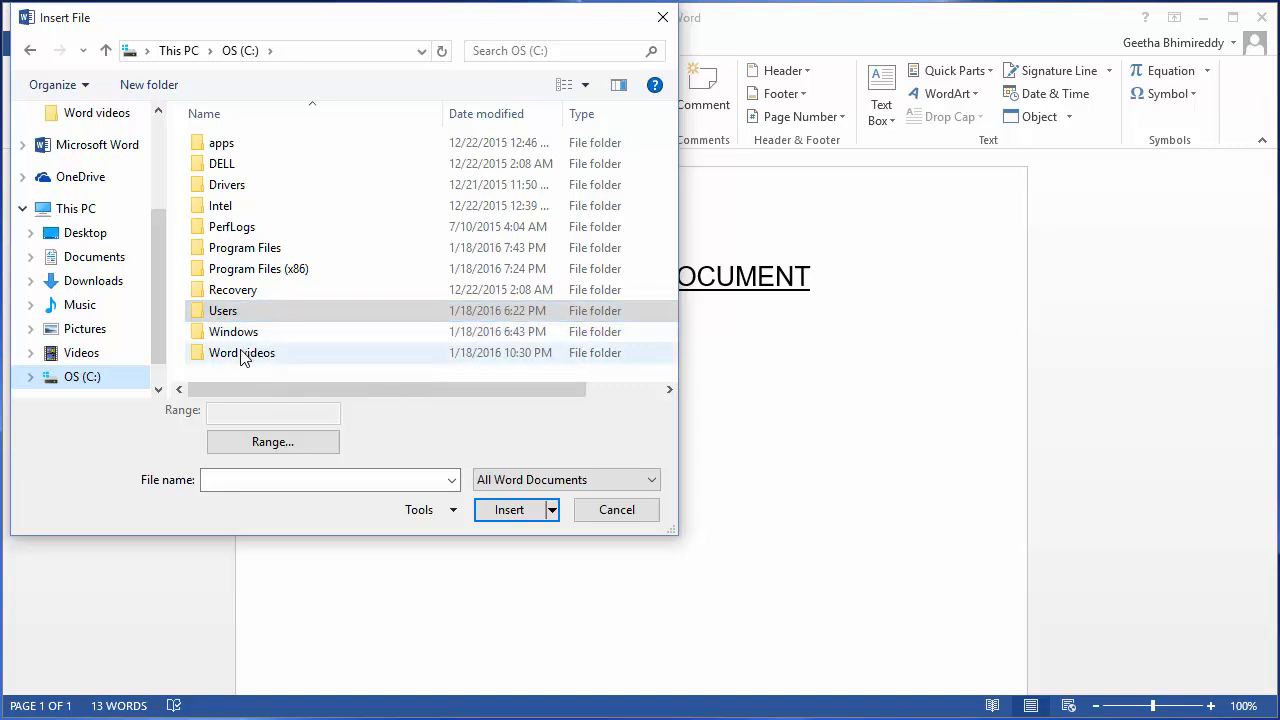
pyautogui.doubleClick(241, 352)
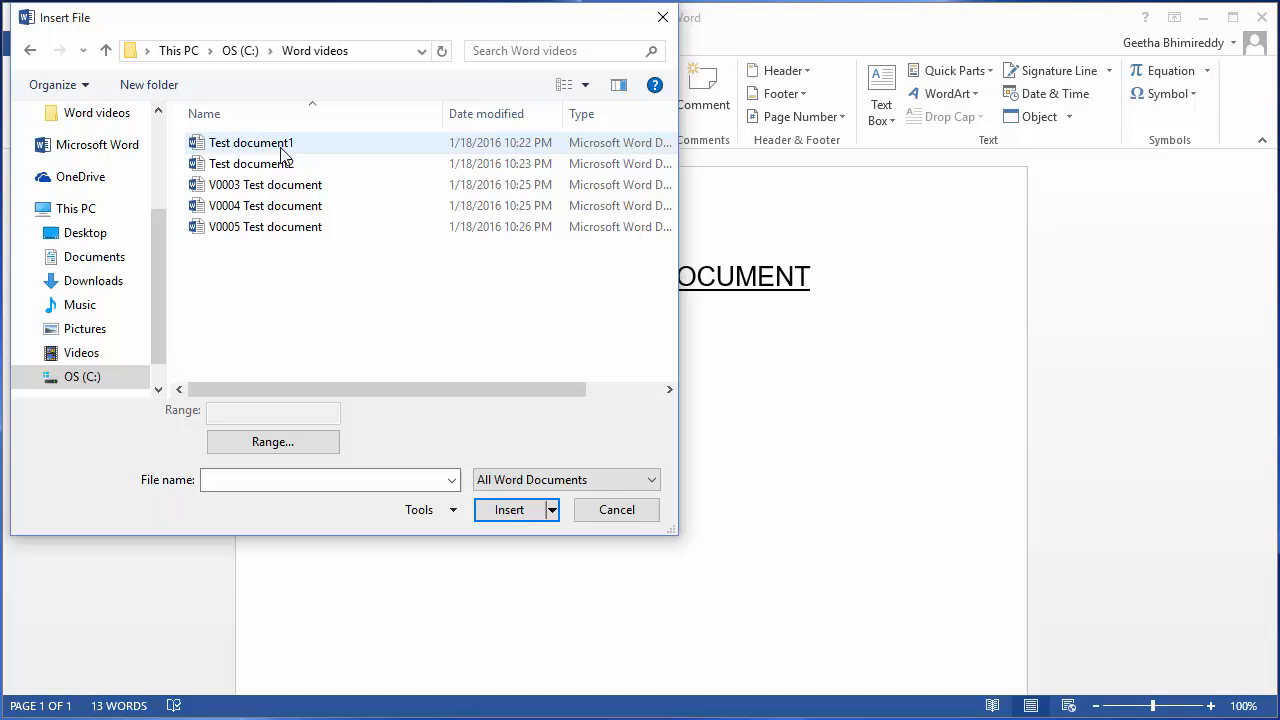
pyautogui.click(251, 163)
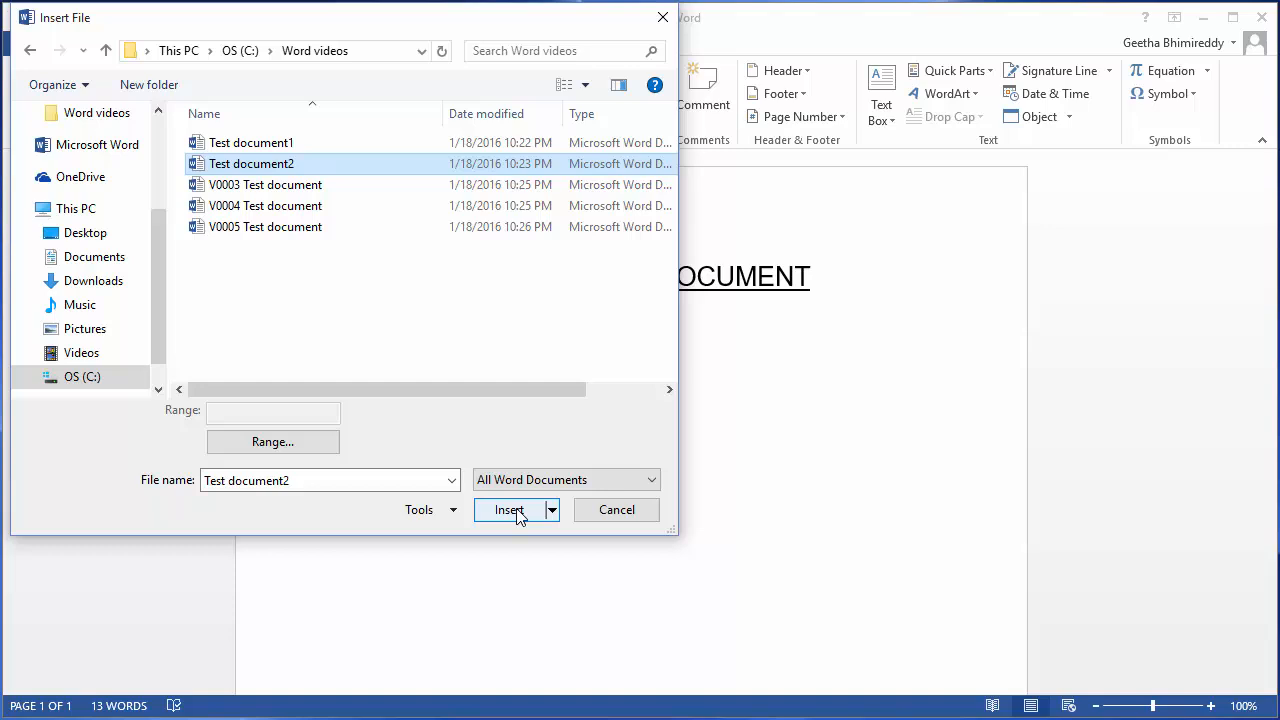
pyautogui.click(507, 510)
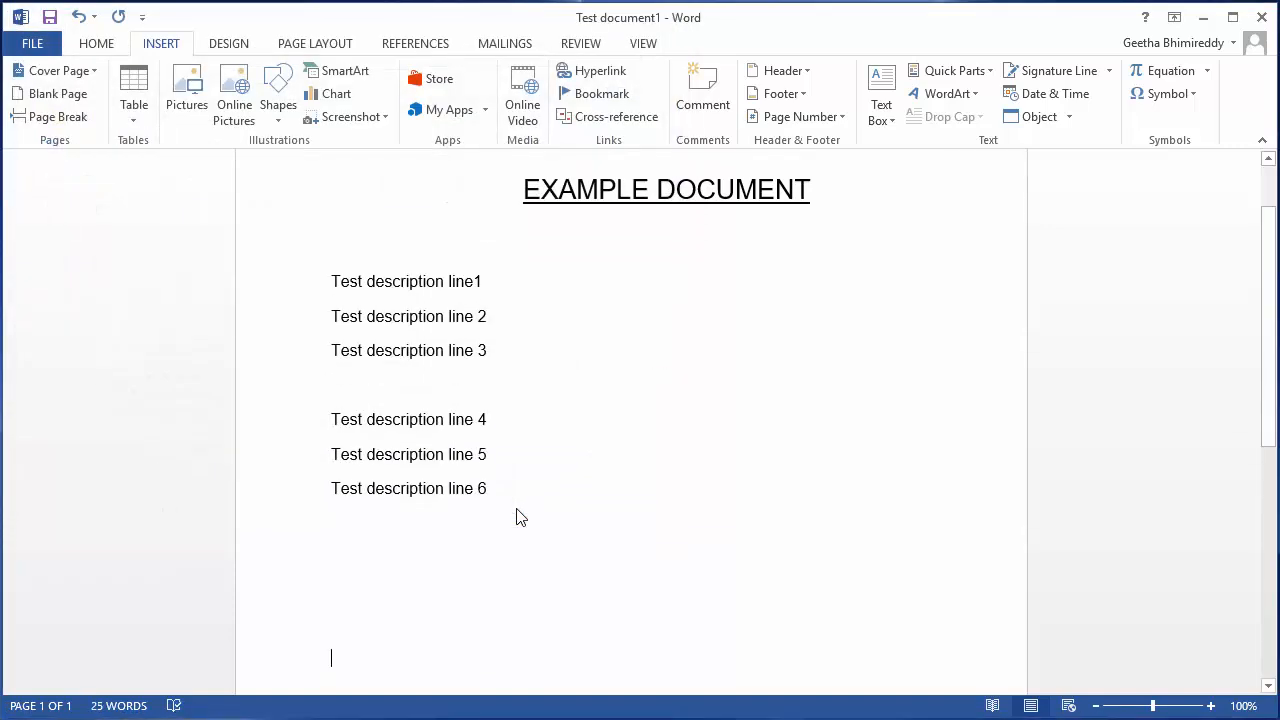